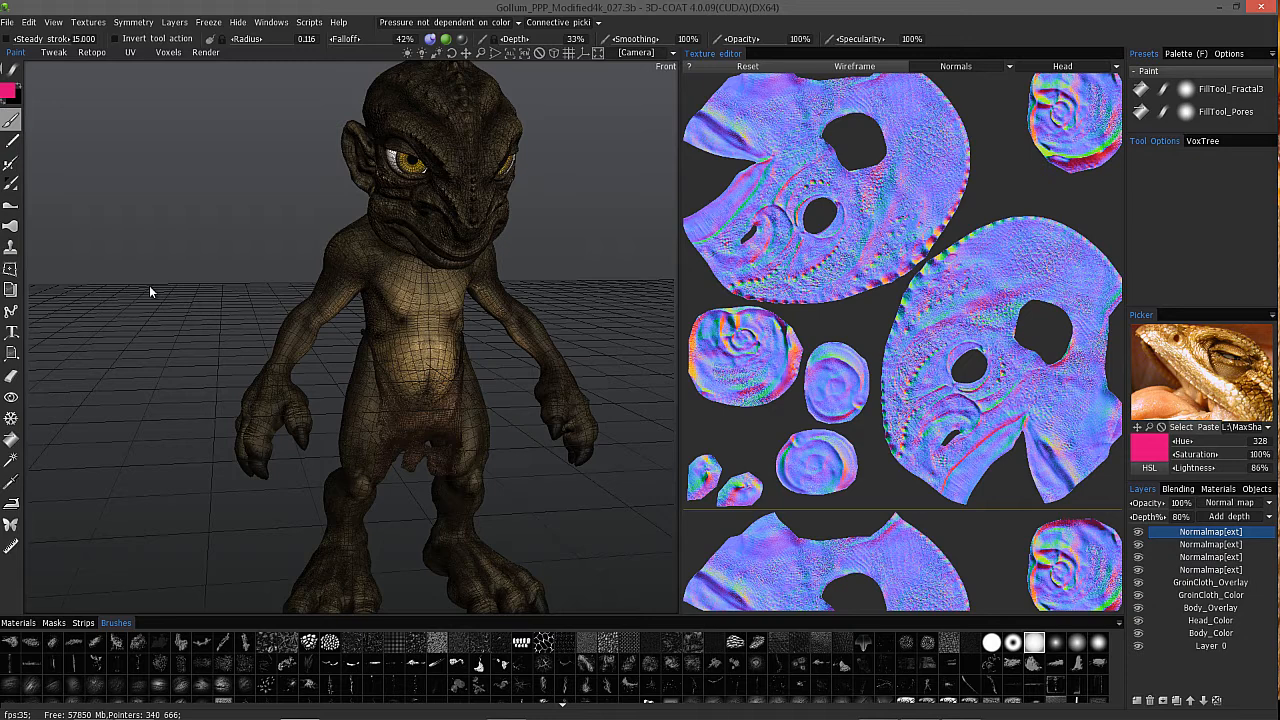
mouse_move(330, 364)
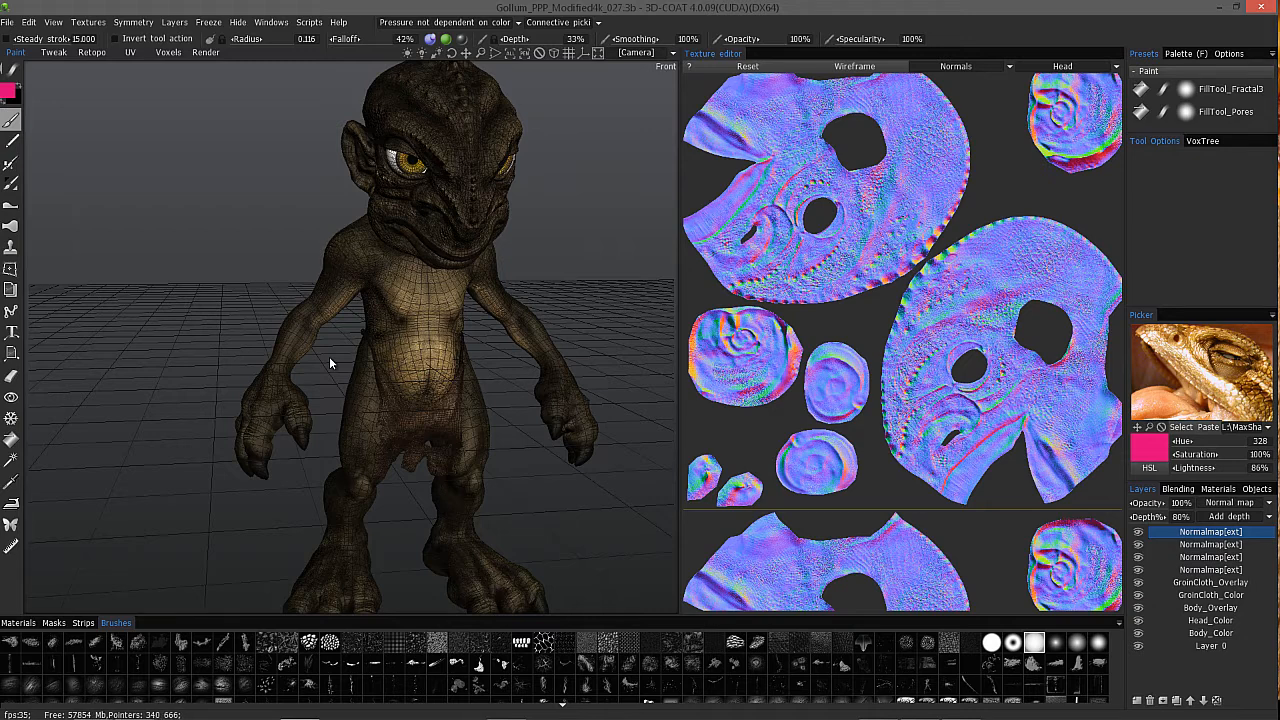
In the browser, visit the 3D-Coat Download V4 page and focus its email field.
click(134, 708)
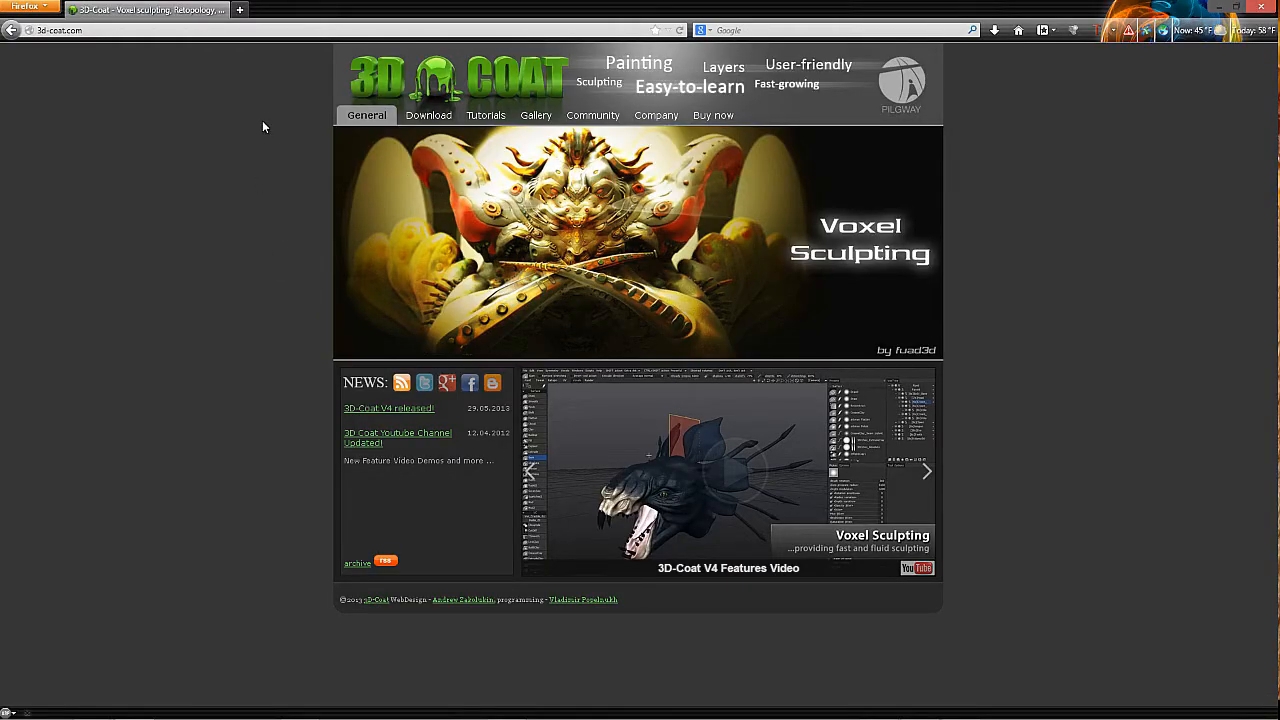
click(428, 114)
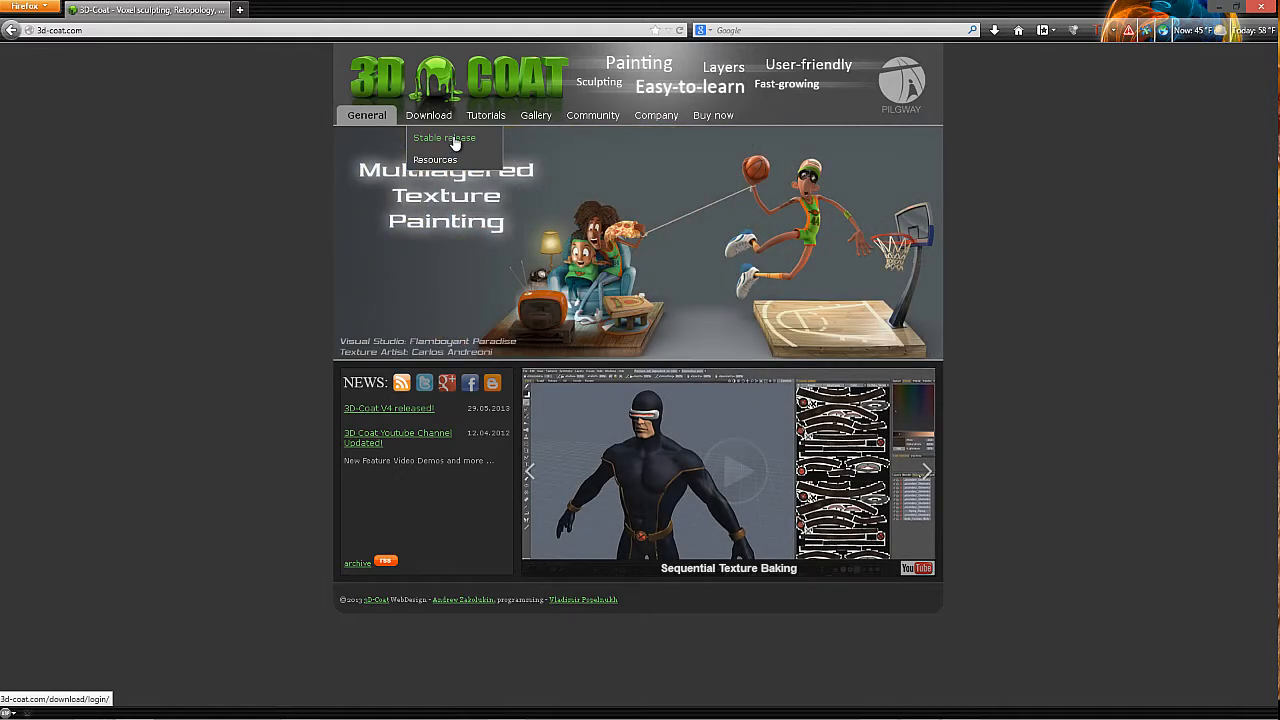
click(444, 136)
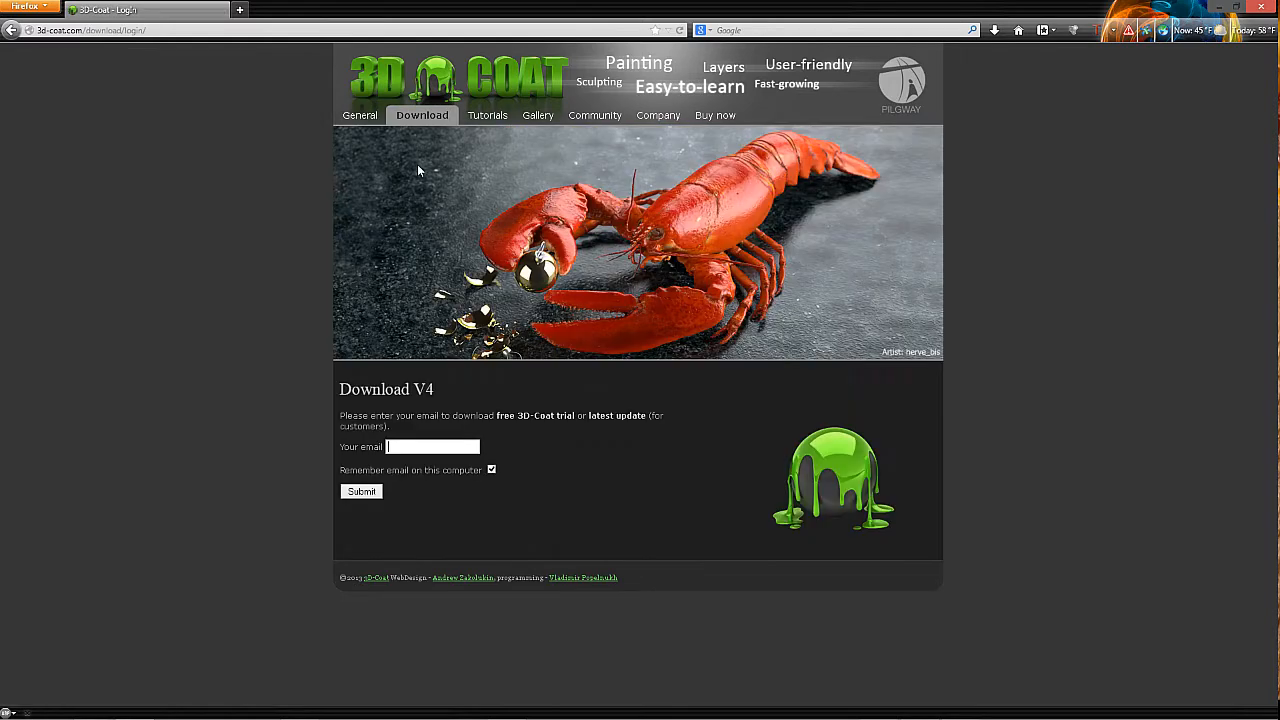
mouse_move(584, 446)
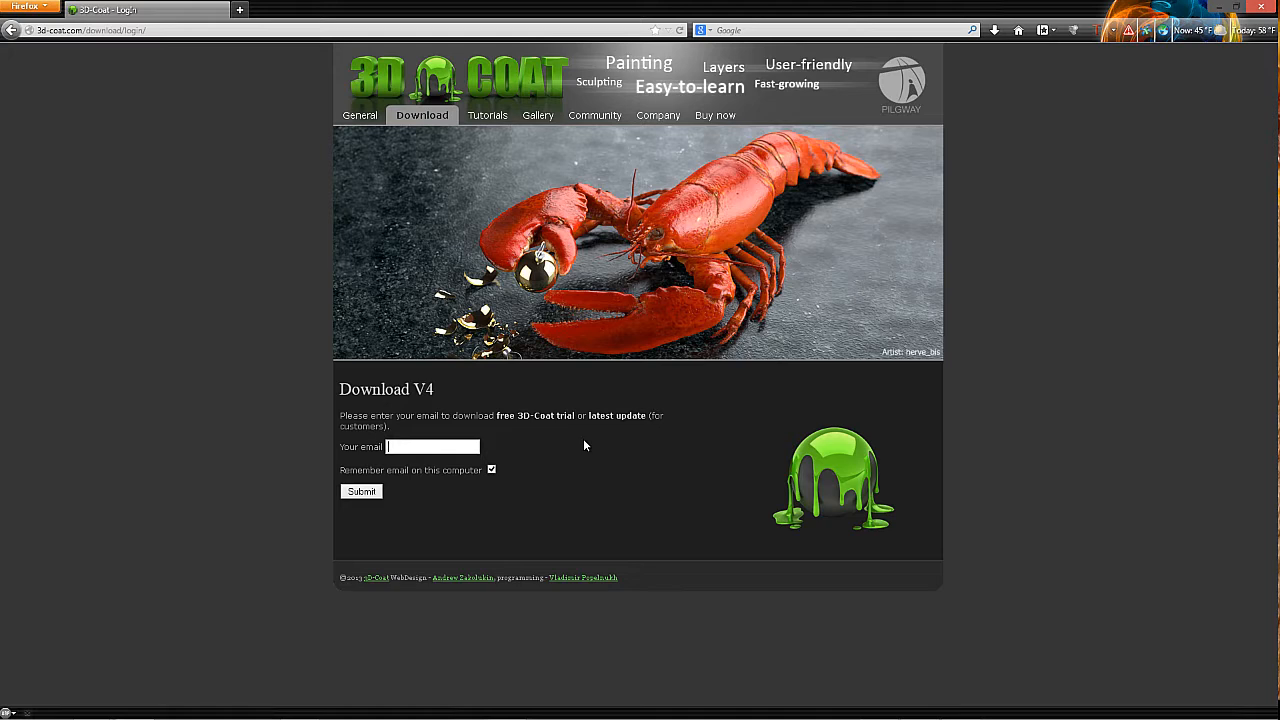
mouse_move(560, 438)
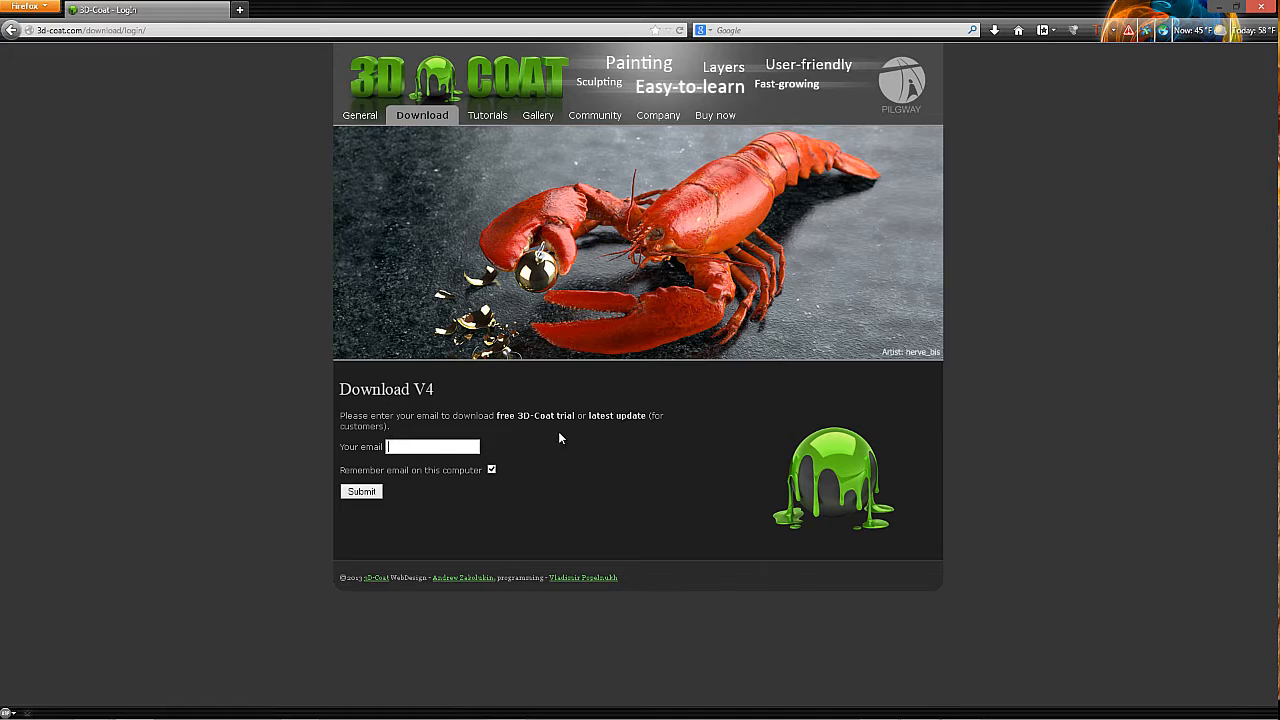
mouse_move(532, 444)
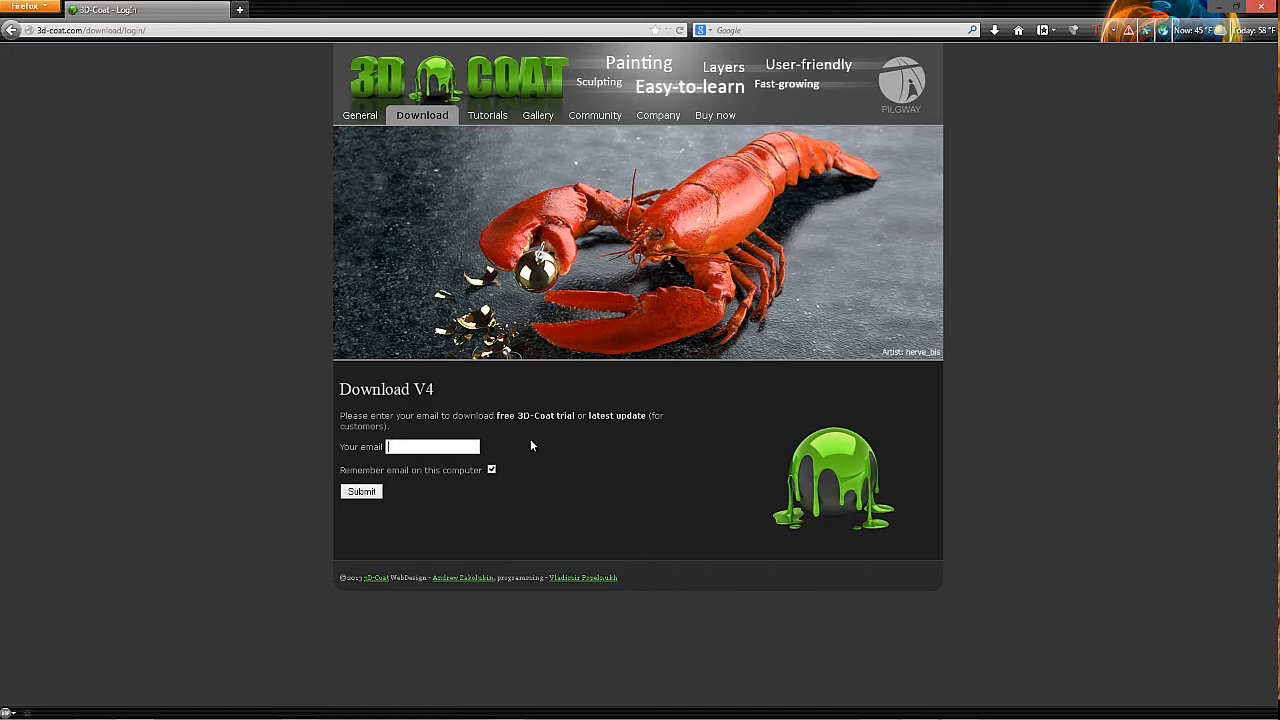
mouse_move(372, 444)
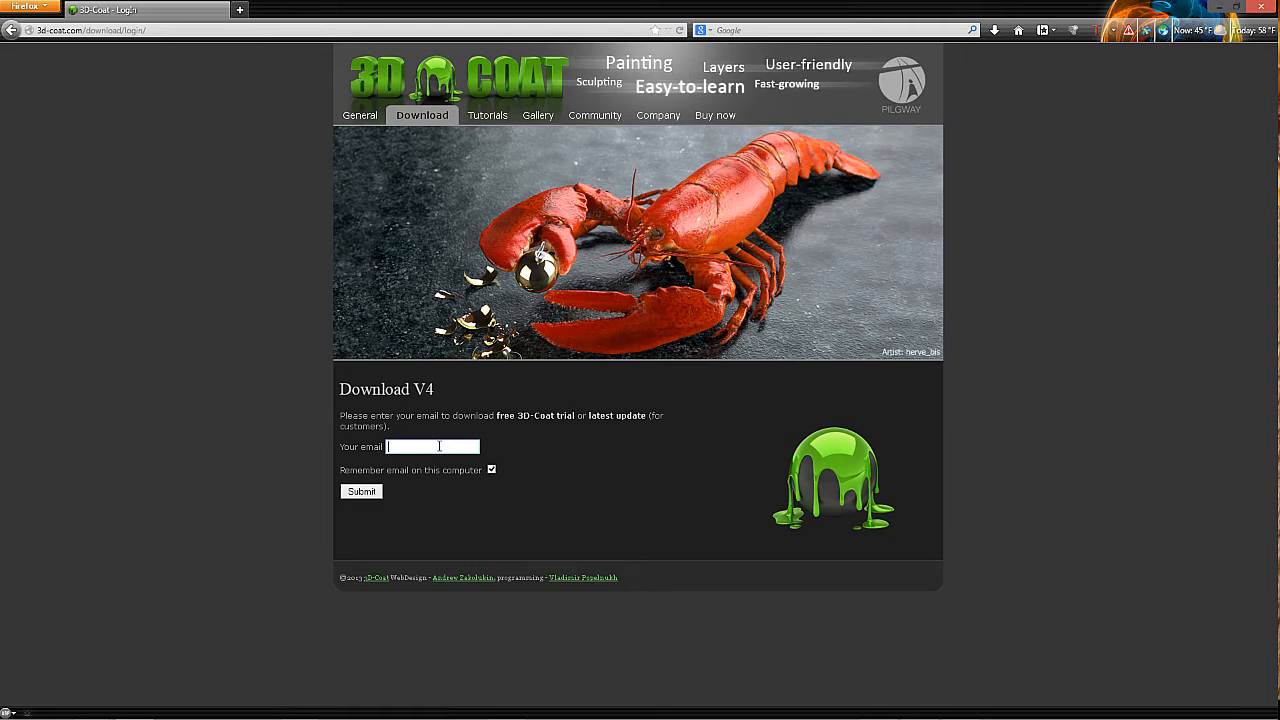
click(360, 492)
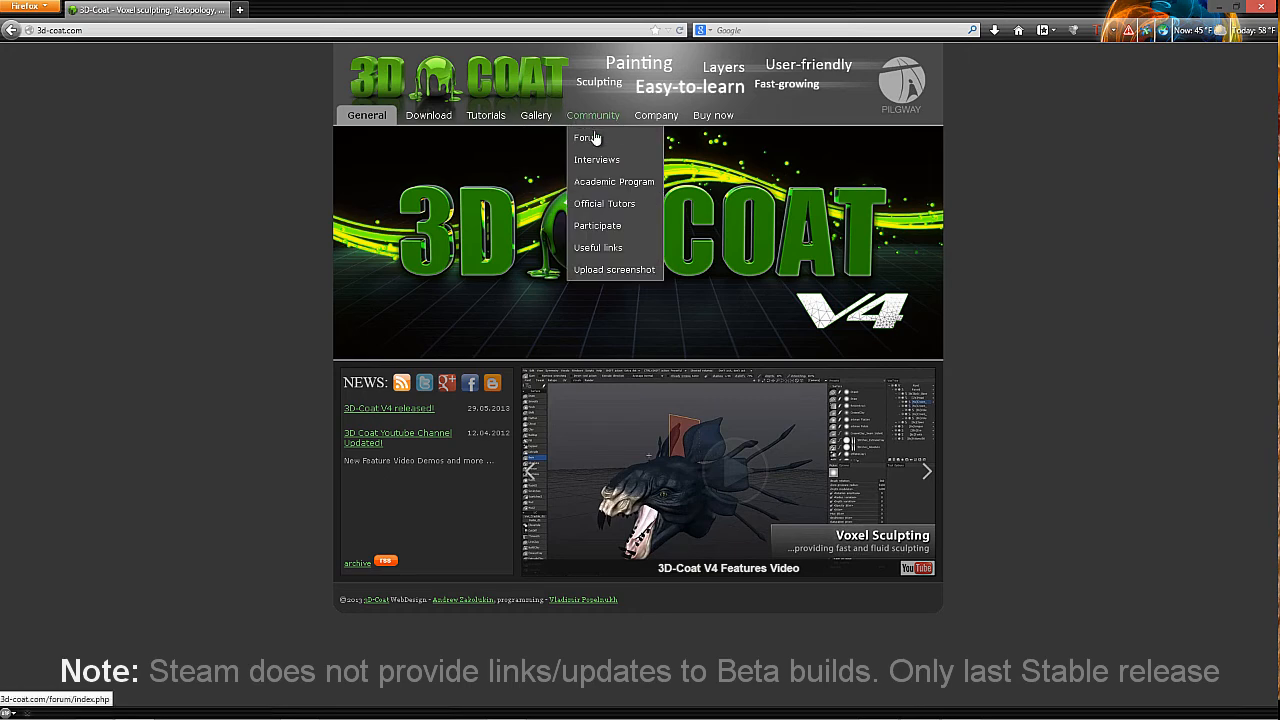
Enter the community Forum and choose the New Releases and Betas section.
click(588, 138)
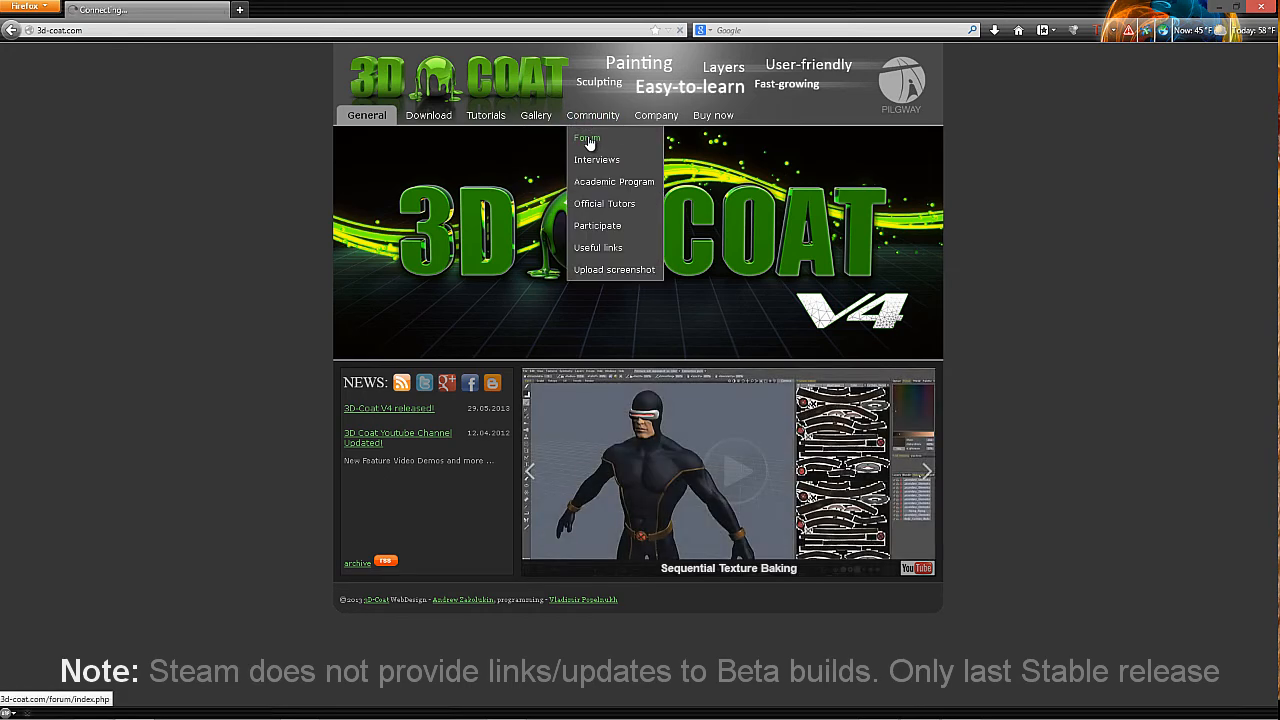
click(588, 138)
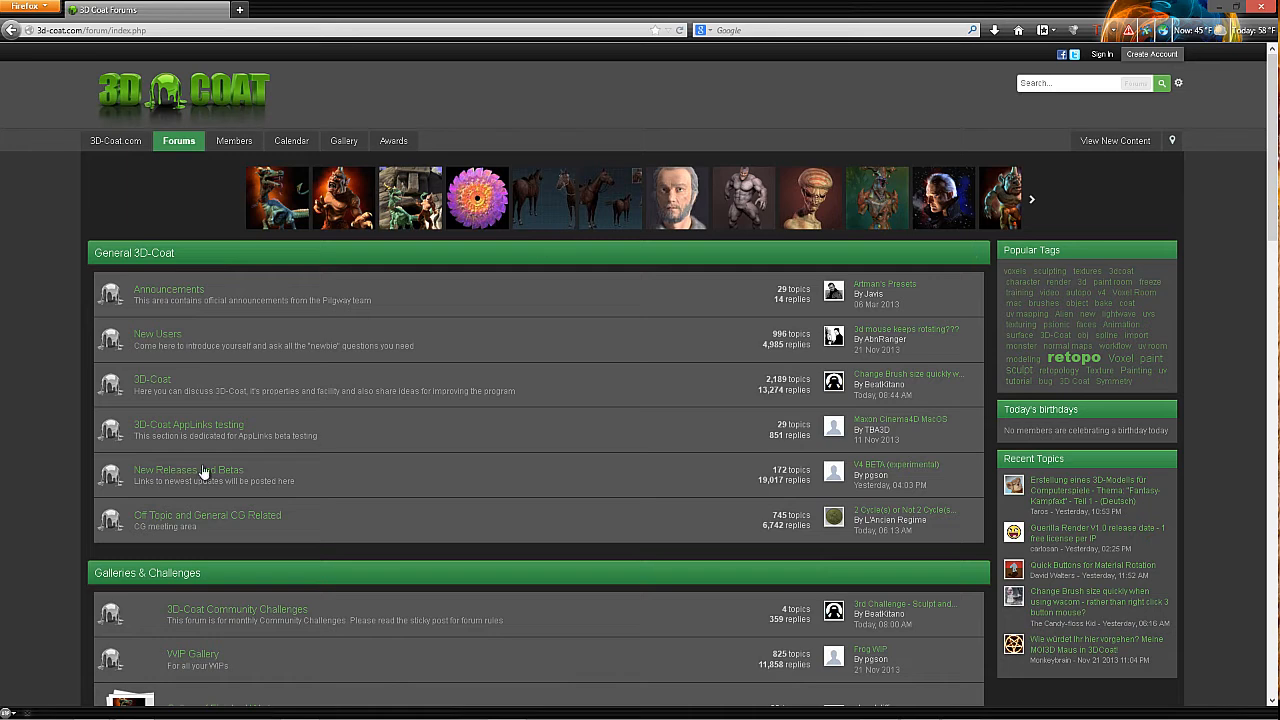
mouse_move(188, 470)
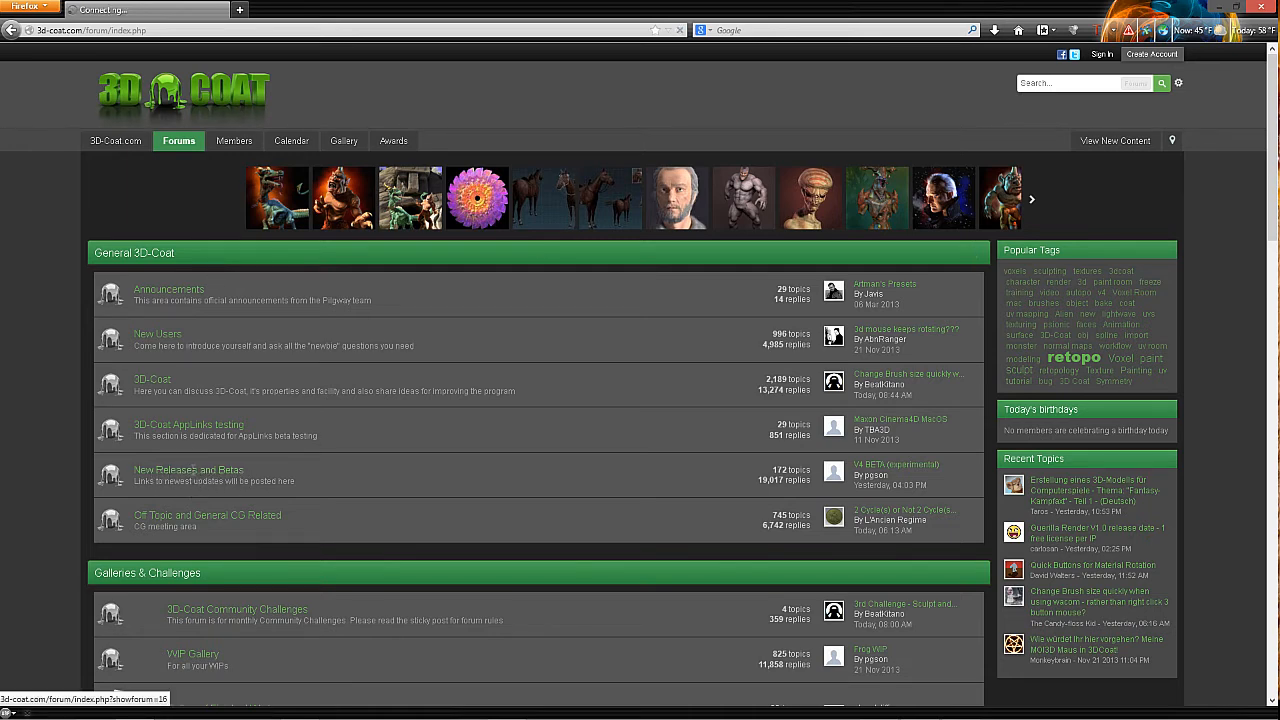
click(188, 468)
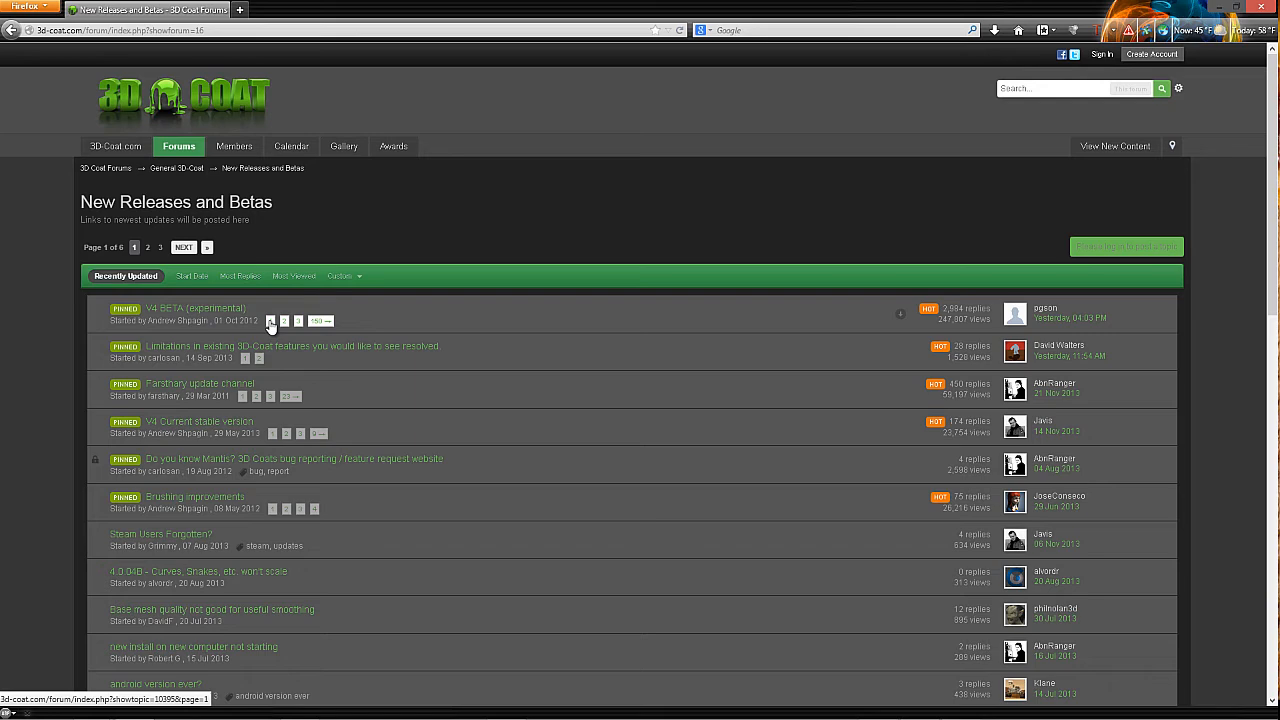
click(194, 308)
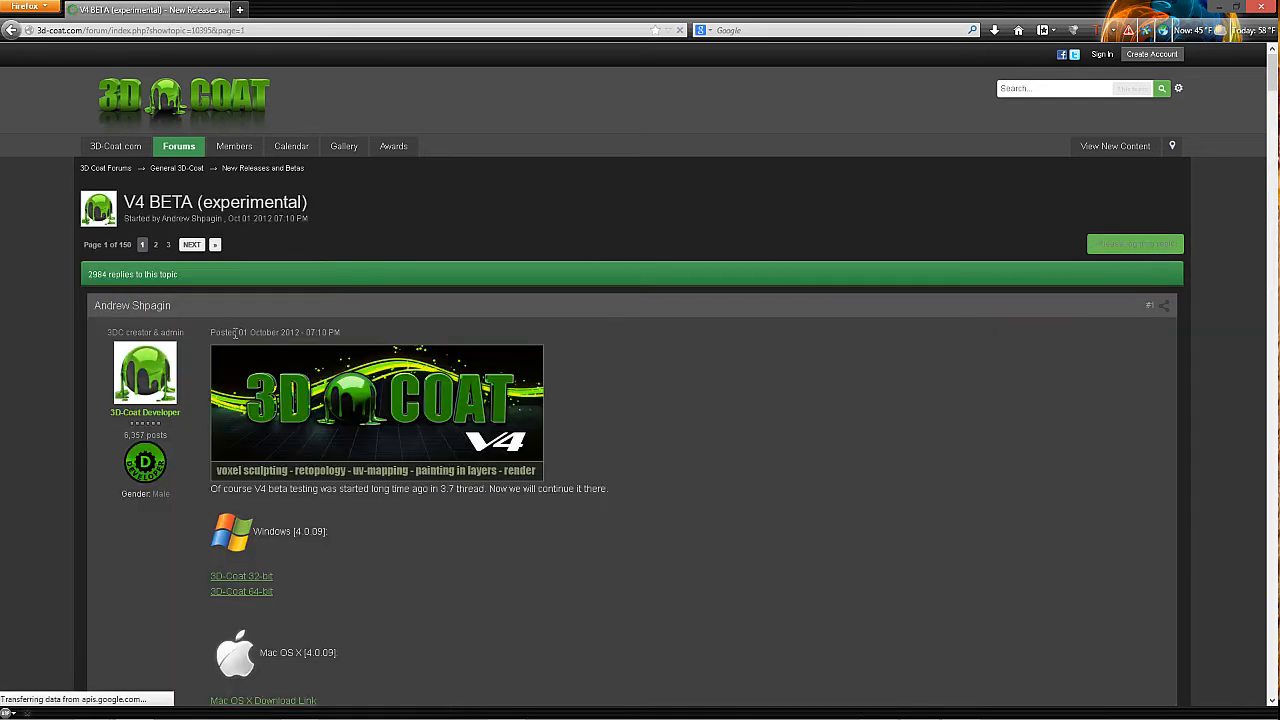
scroll(down, 3)
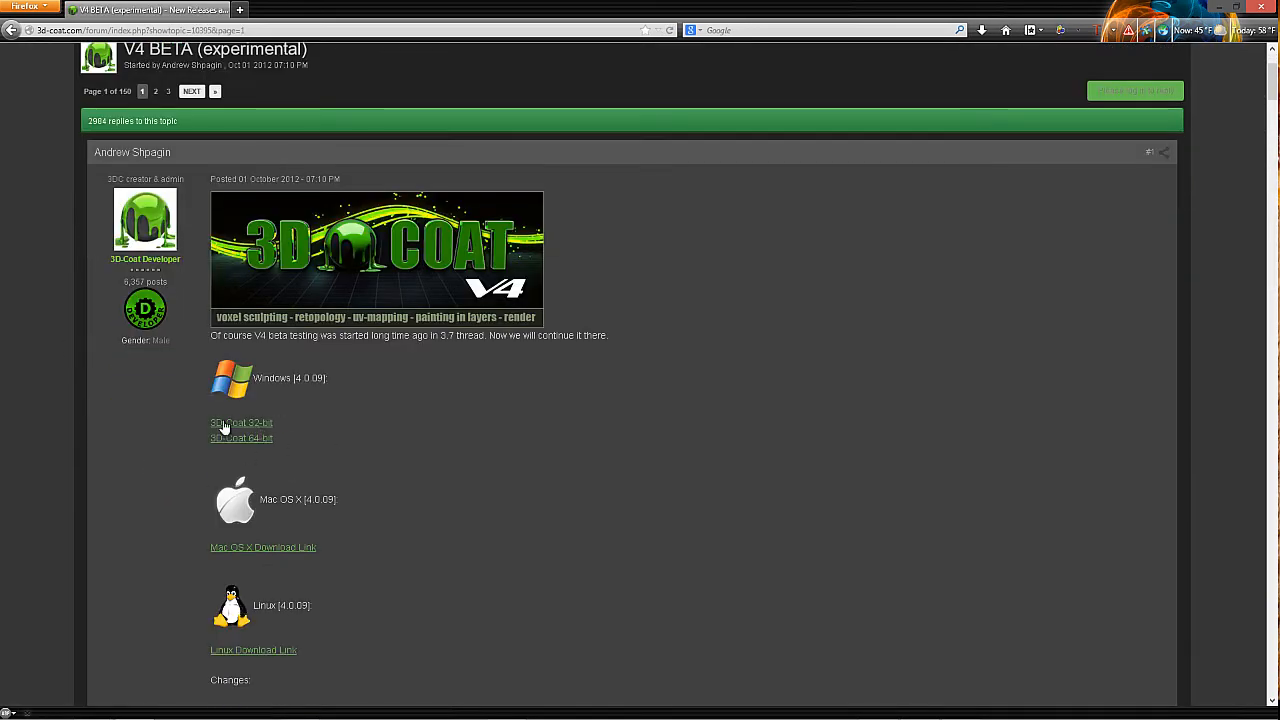
scroll(down, 3)
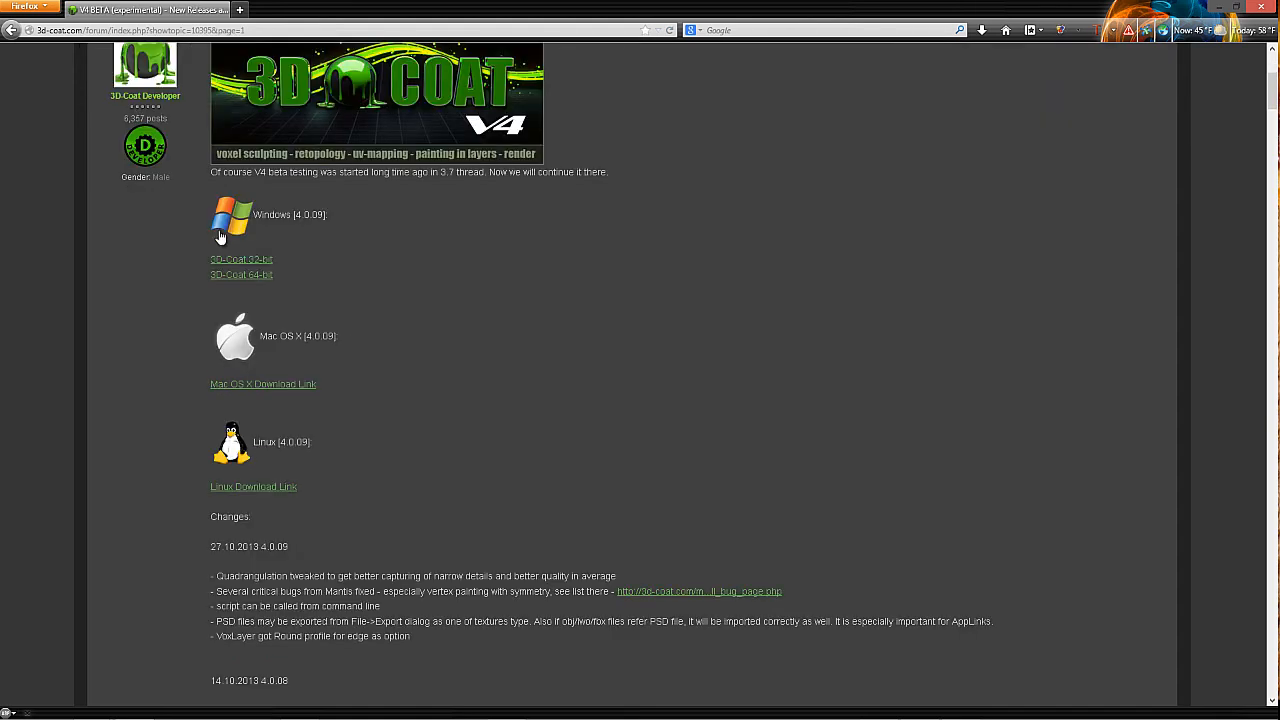
mouse_move(220, 448)
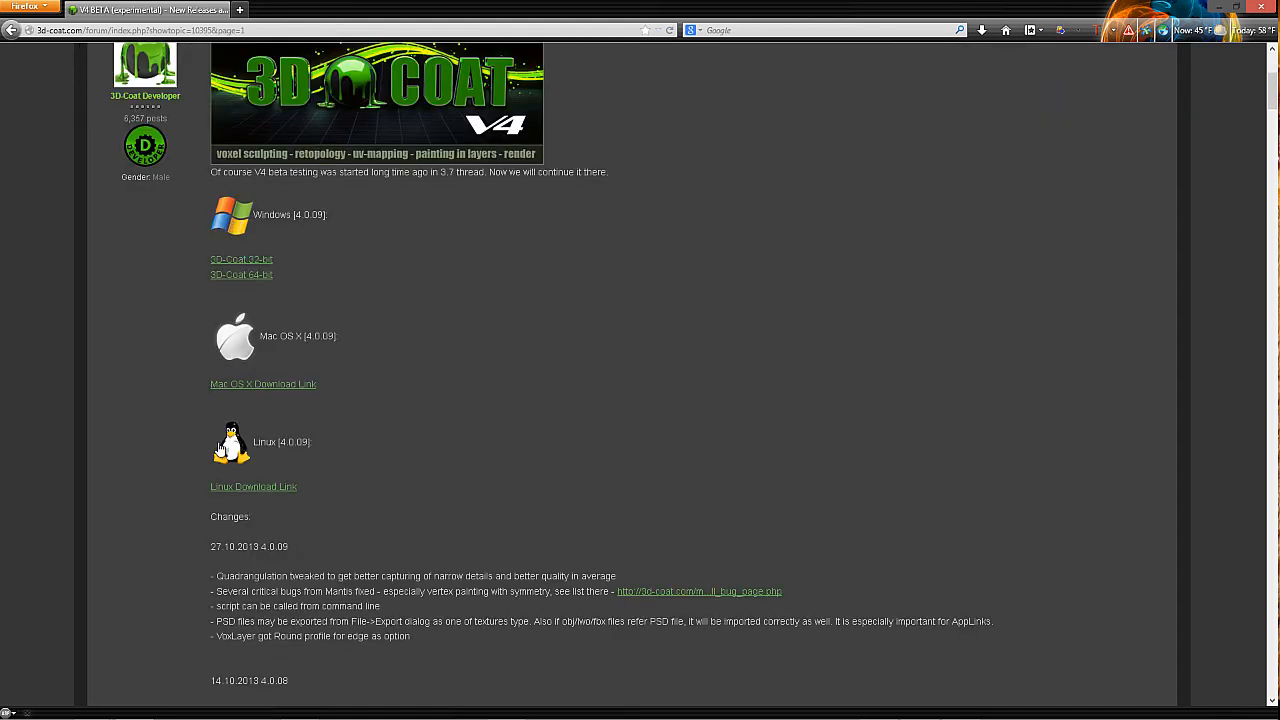
scroll(up, 3)
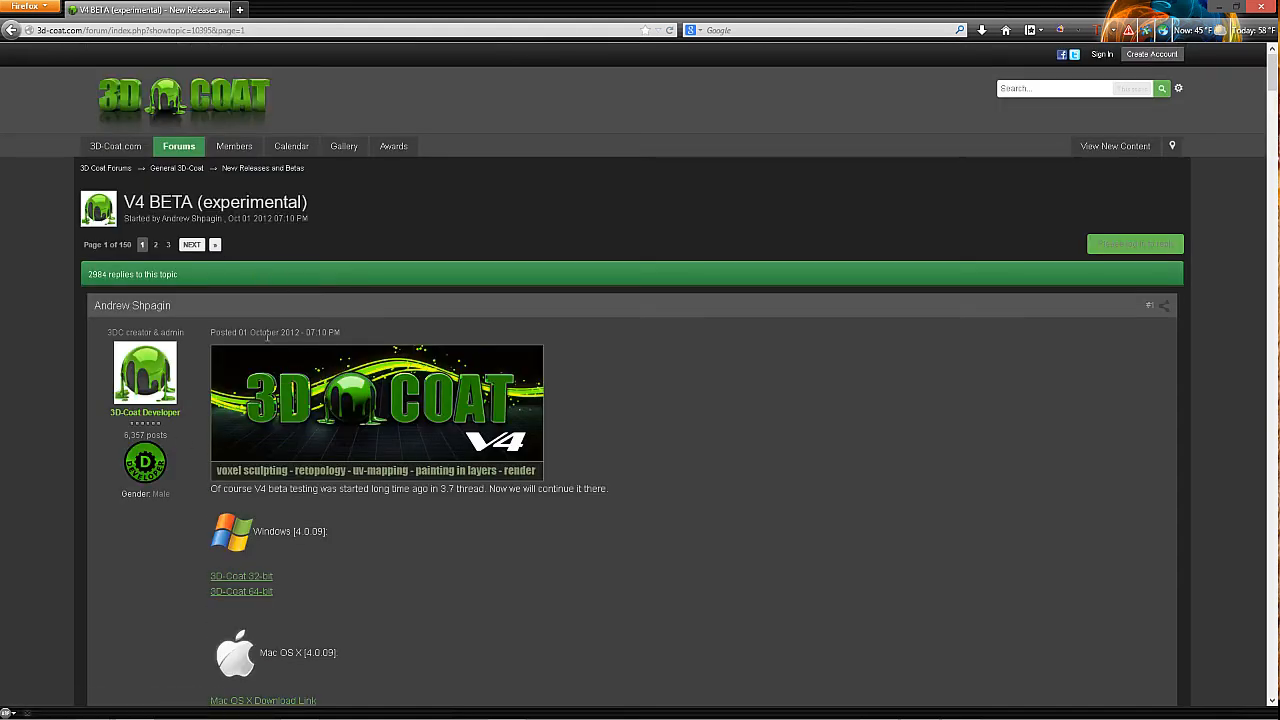
click(262, 168)
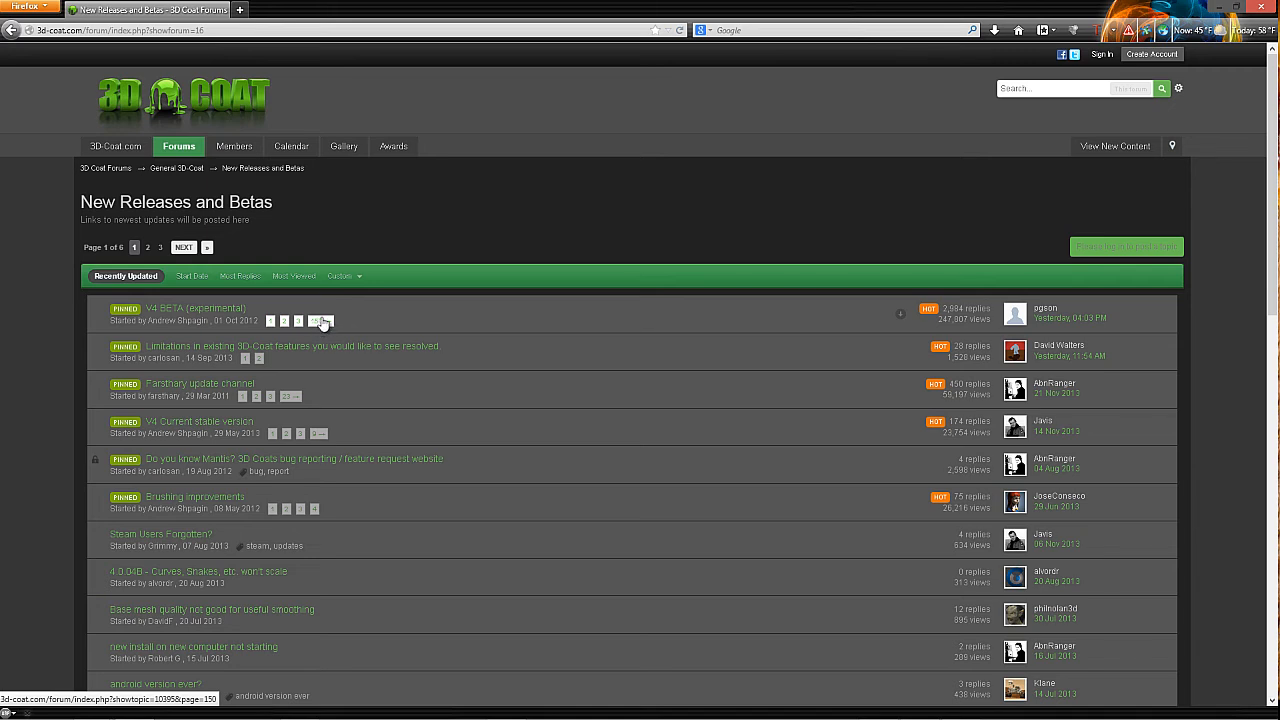
mouse_move(320, 324)
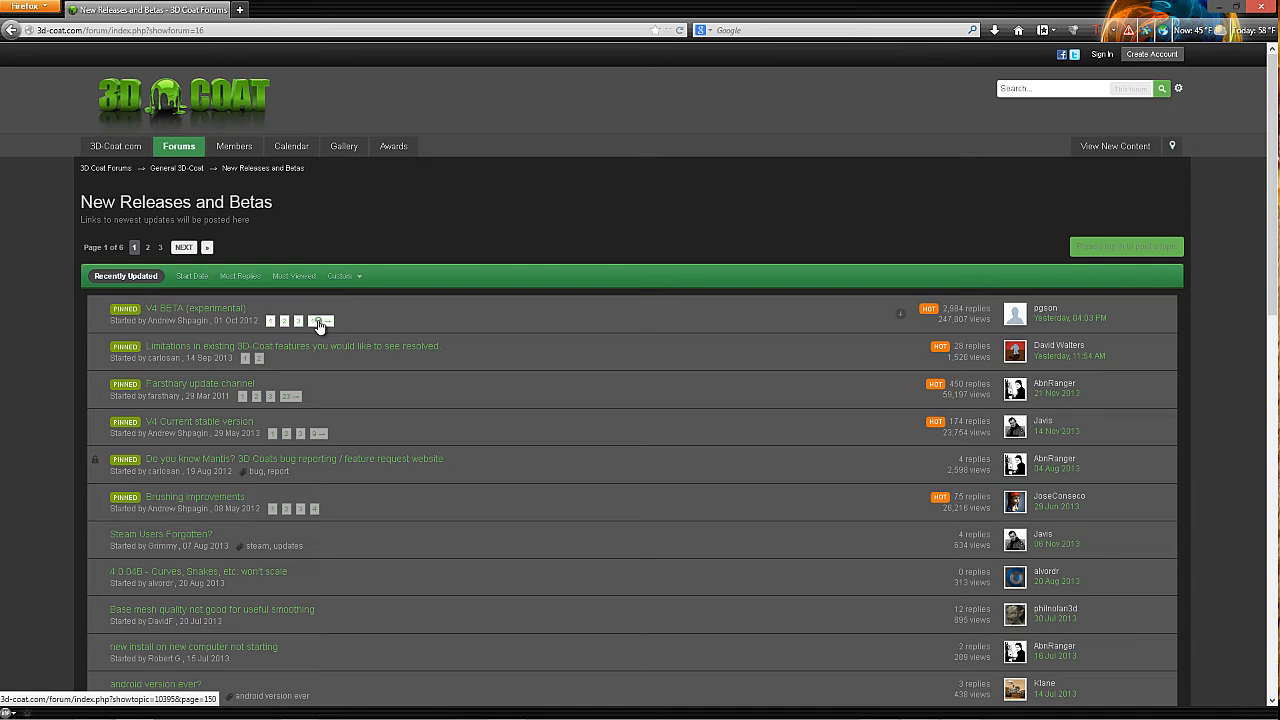
Jump to the last page of the V4 BETA (experimental) thread and skim its replies.
click(320, 320)
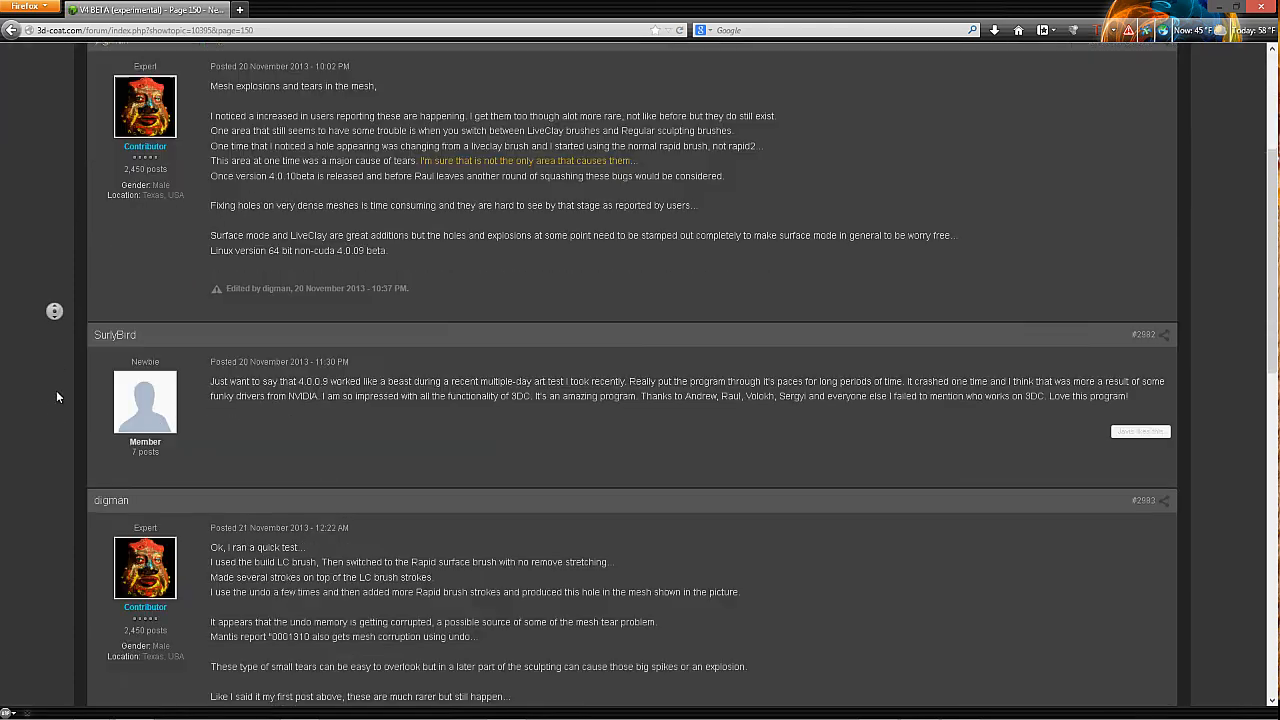
scroll(down, 3)
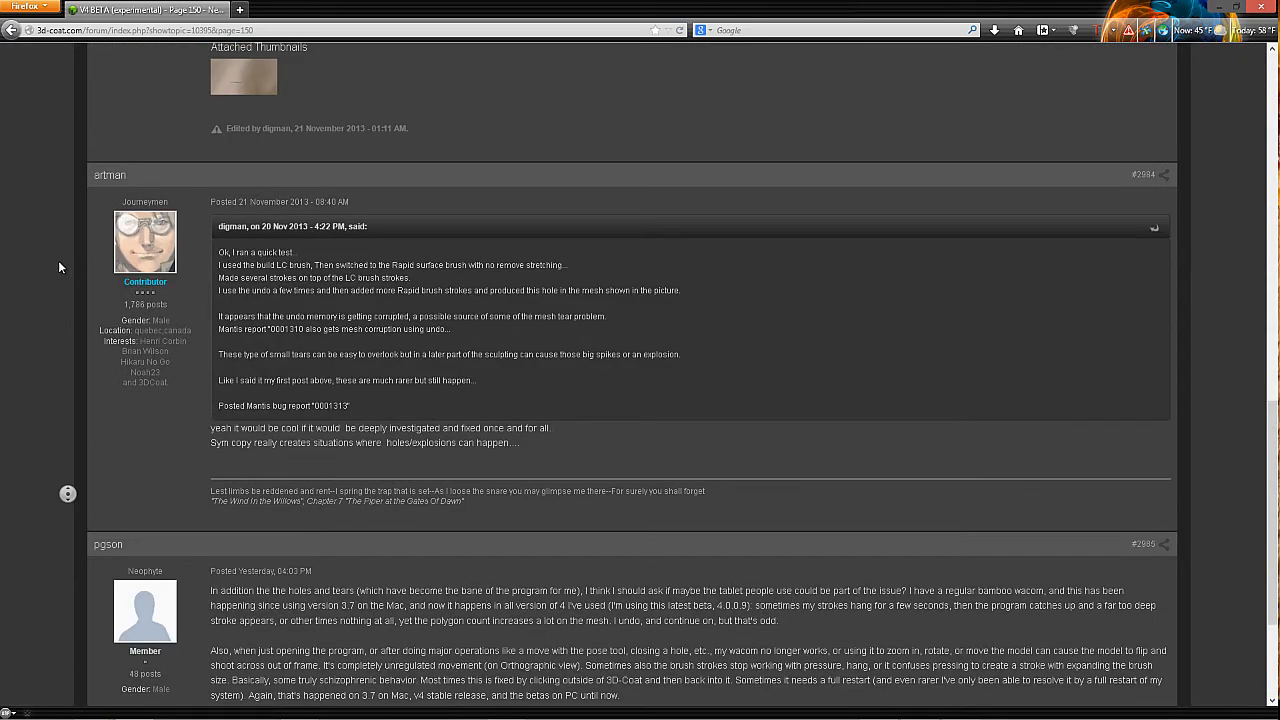
scroll(up, 3)
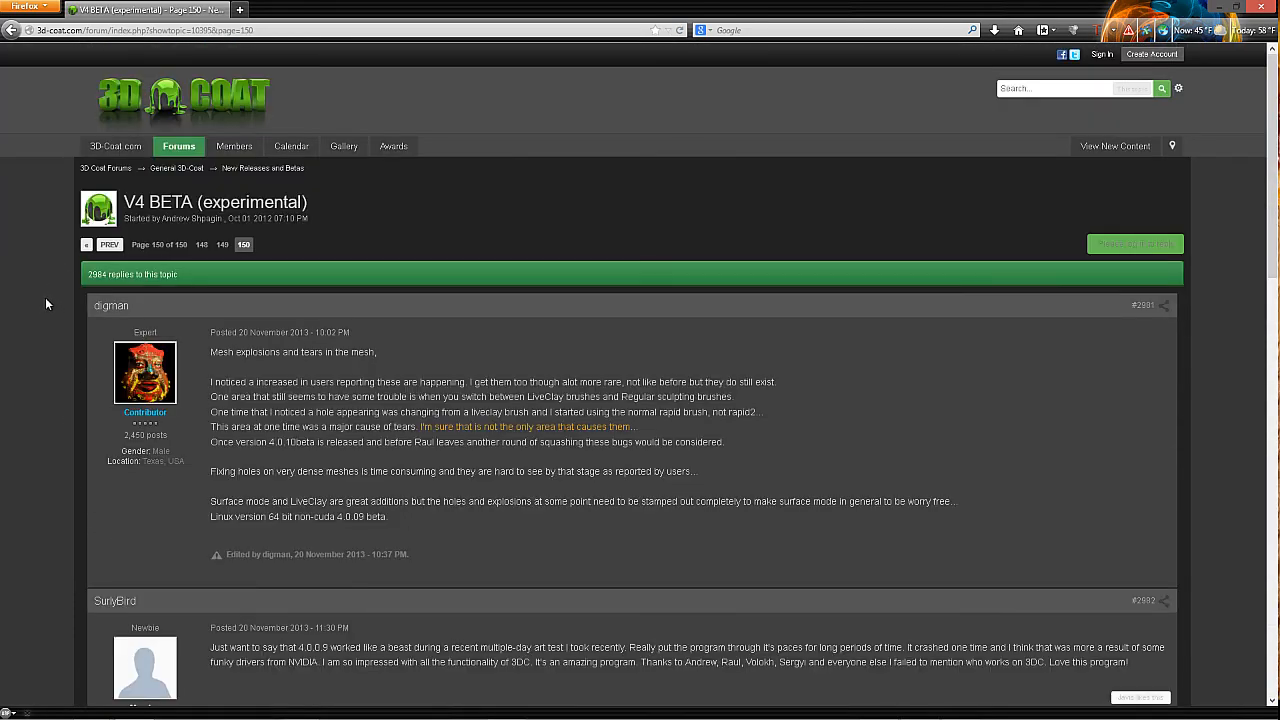